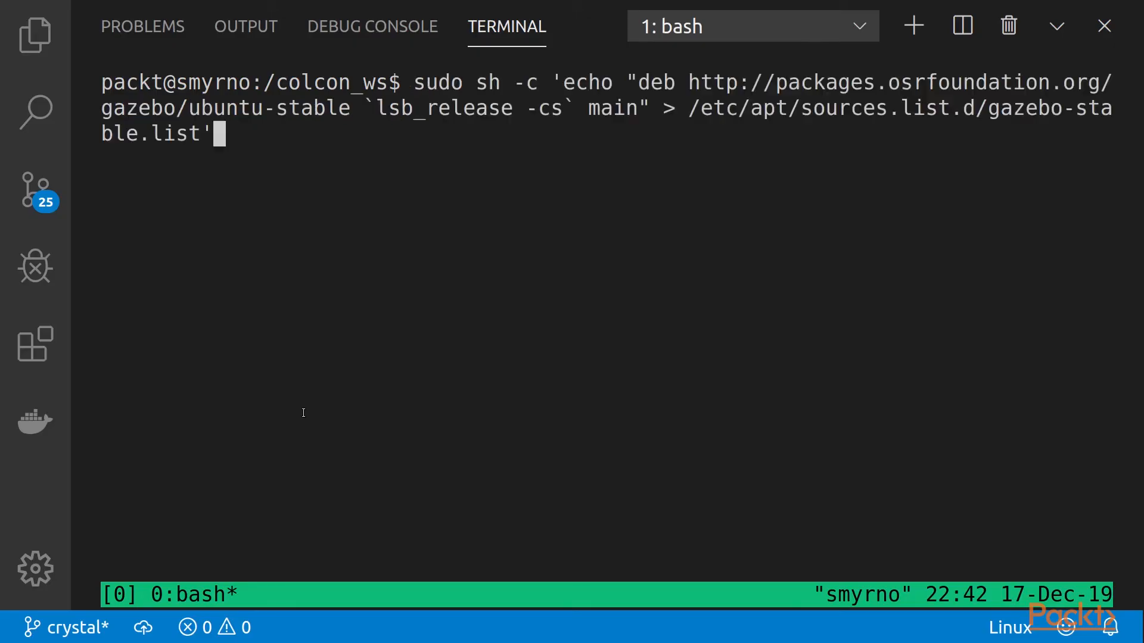
# Display /etc/apt/sources.list.d/gazebo-stable.list to confirm the Gazebo bionic main repository line
pyautogui.write('cat /etc/apt/sources.list.d/gazebo-stable.list')
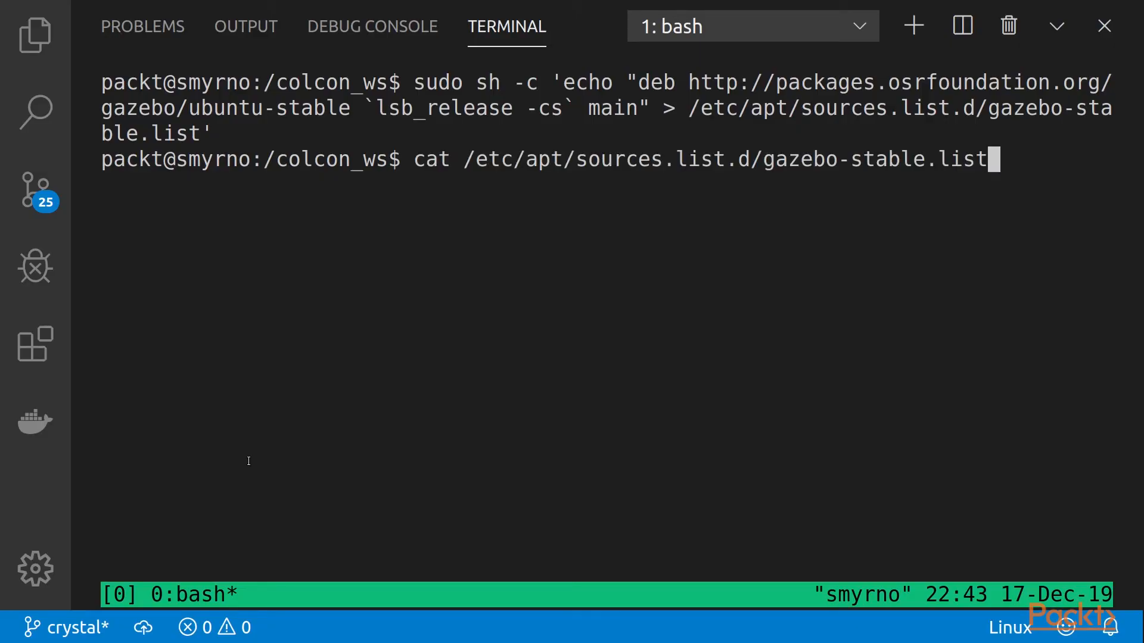
pyautogui.press('Enter')
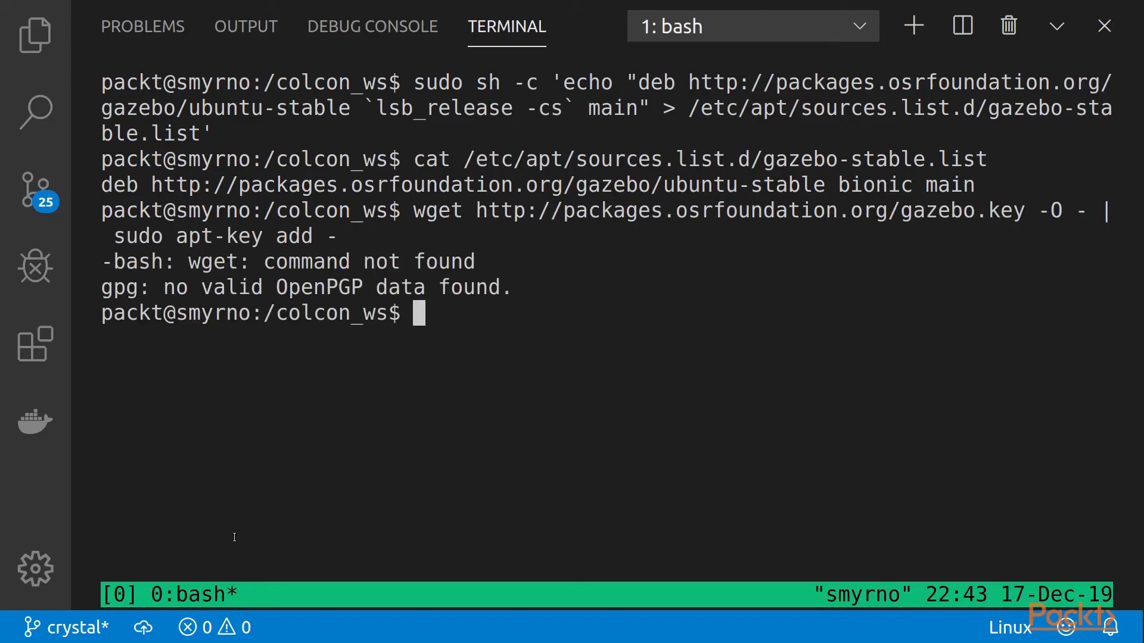
# Install wget with sudo apt install wget so the Gazebo signing key can be added
pyautogui.write('sudo apt wget')
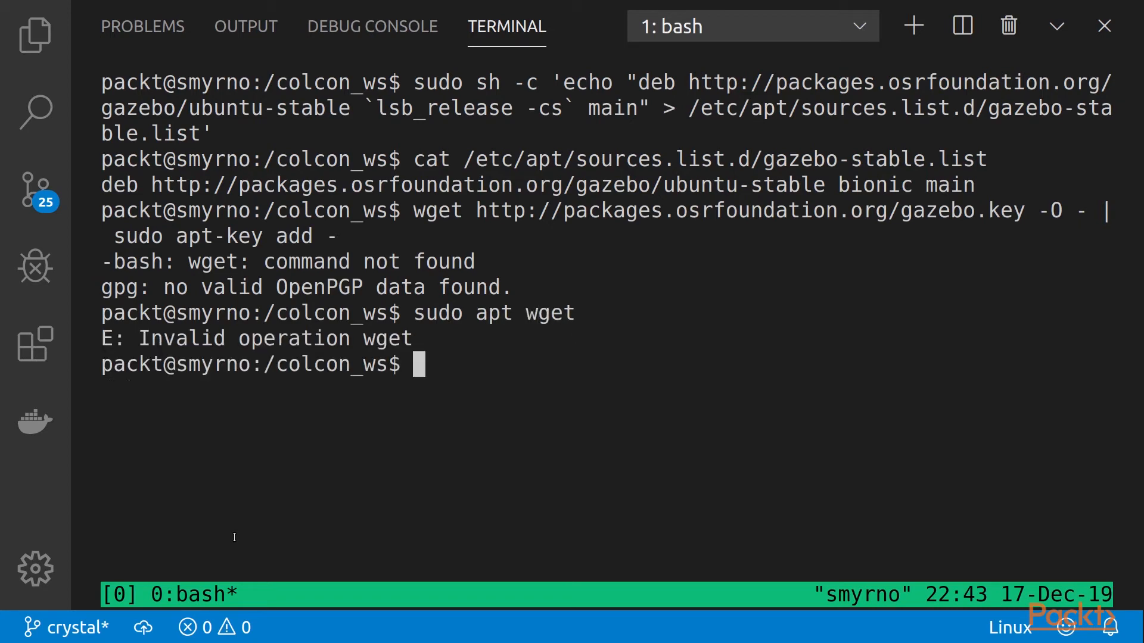
pyautogui.write('sudo apt install wget')
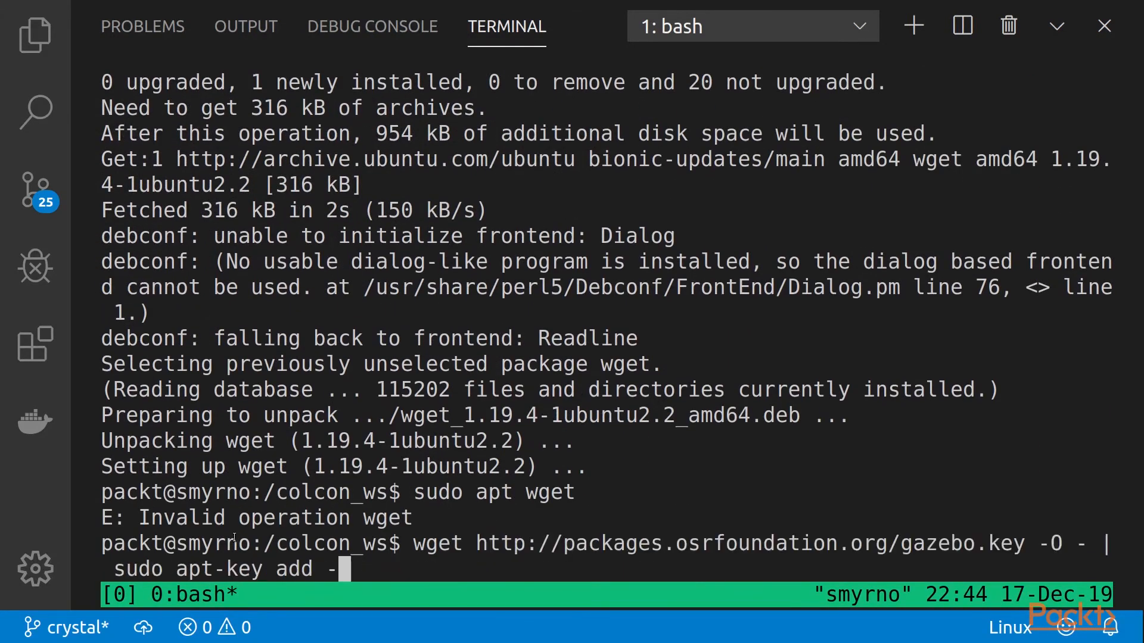
pyautogui.press('Enter')
pyautogui.write('sudo apt-')
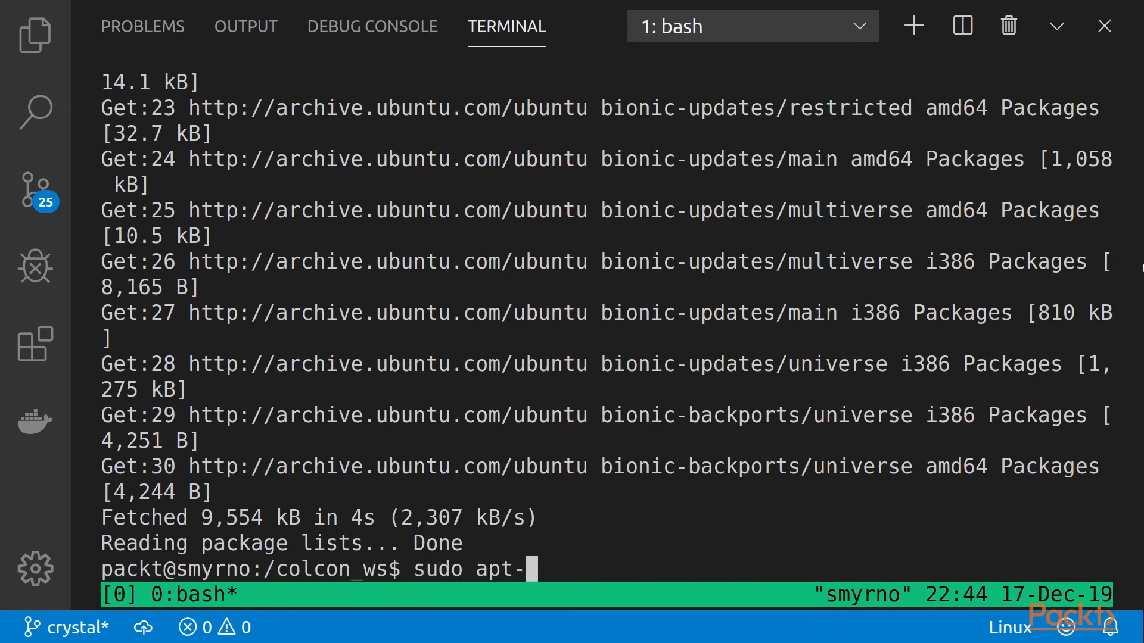
# Start installing the gazebo9 package with sudo apt-get install gazebo9
pyautogui.write('get install gazebo9')
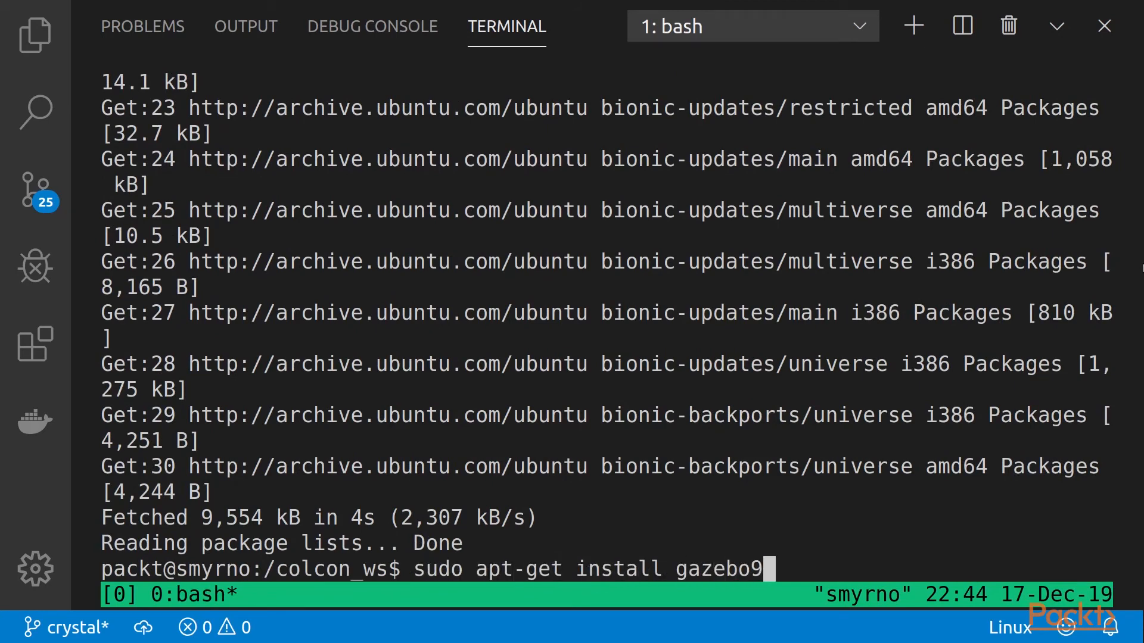
pyautogui.press('Enter')
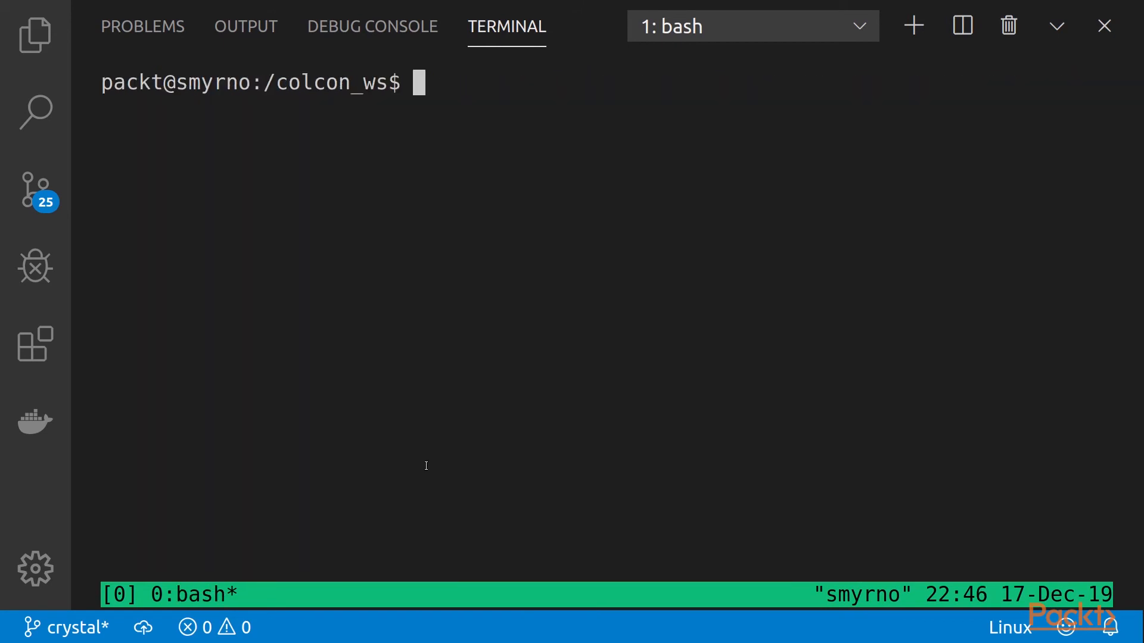
# Install the libgazebo9-dev development libraries with apt-get
pyautogui.write('sudo apt-get install libgazebo9-dev')
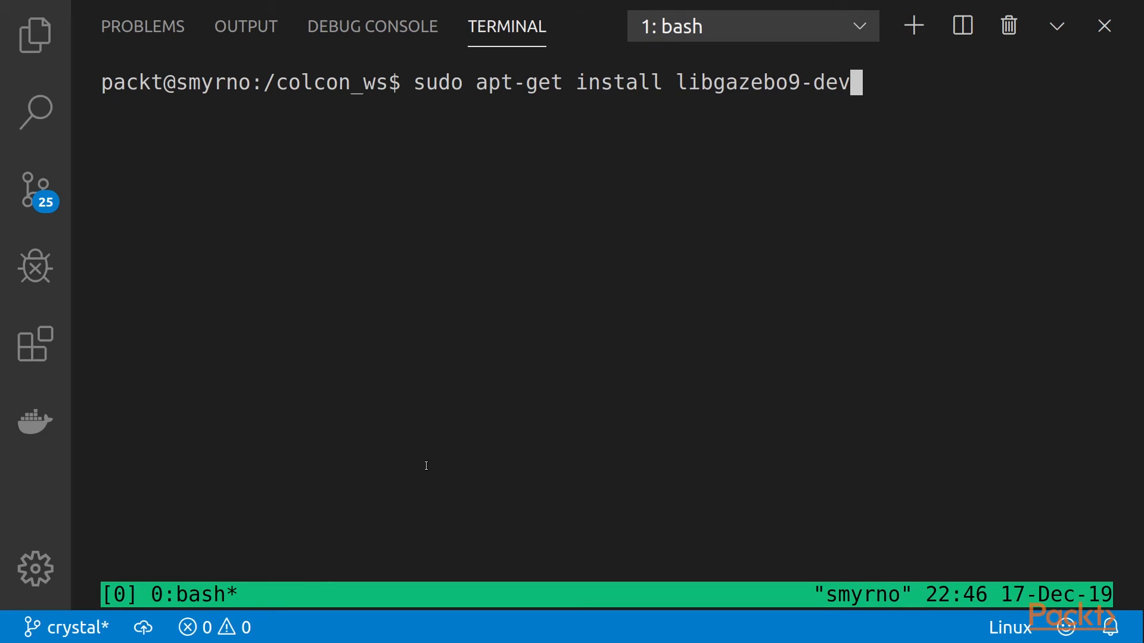
pyautogui.press('Enter')
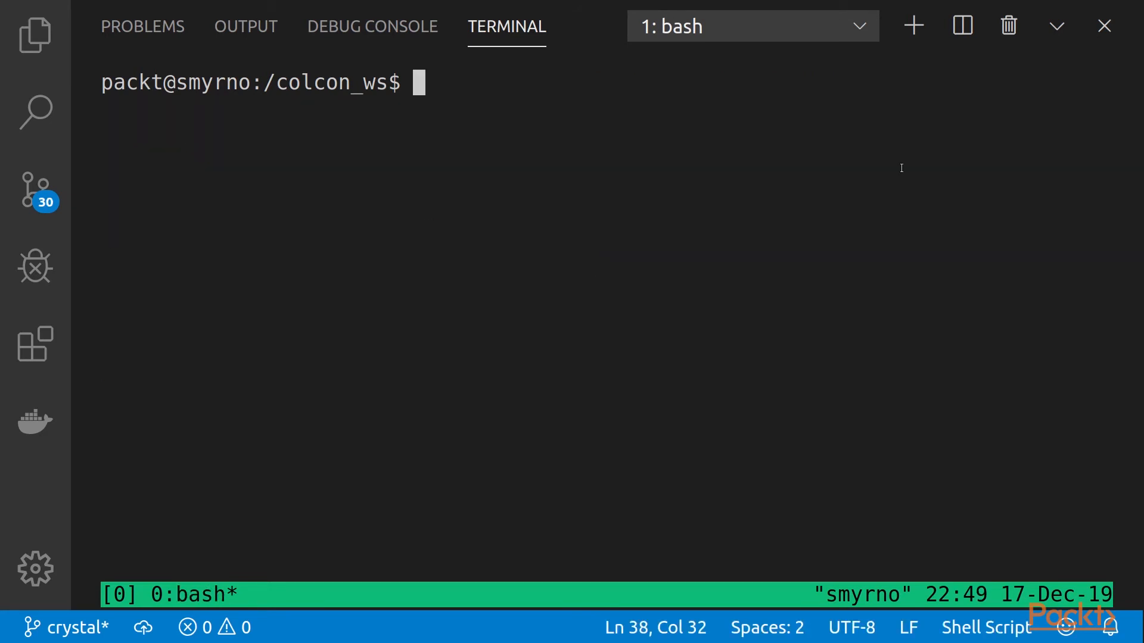
# Confirm Gazebo version 9.0.0 with gazebo --version, then launch the simulator with gazebo --verbose
pyautogui.write('gazebo')
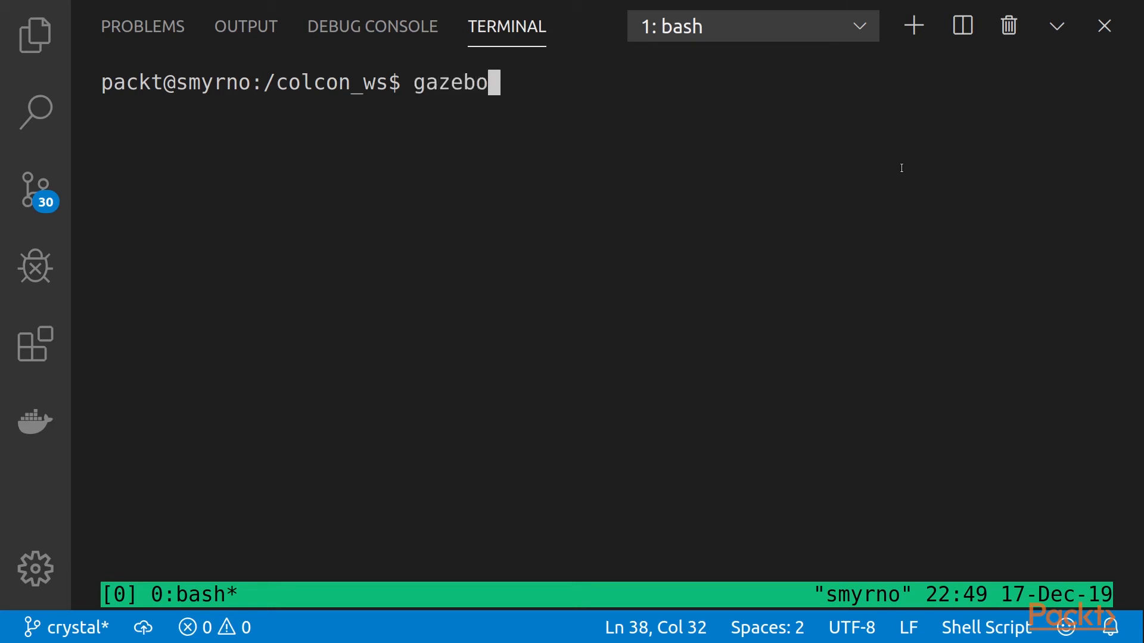
pyautogui.write('--versii')
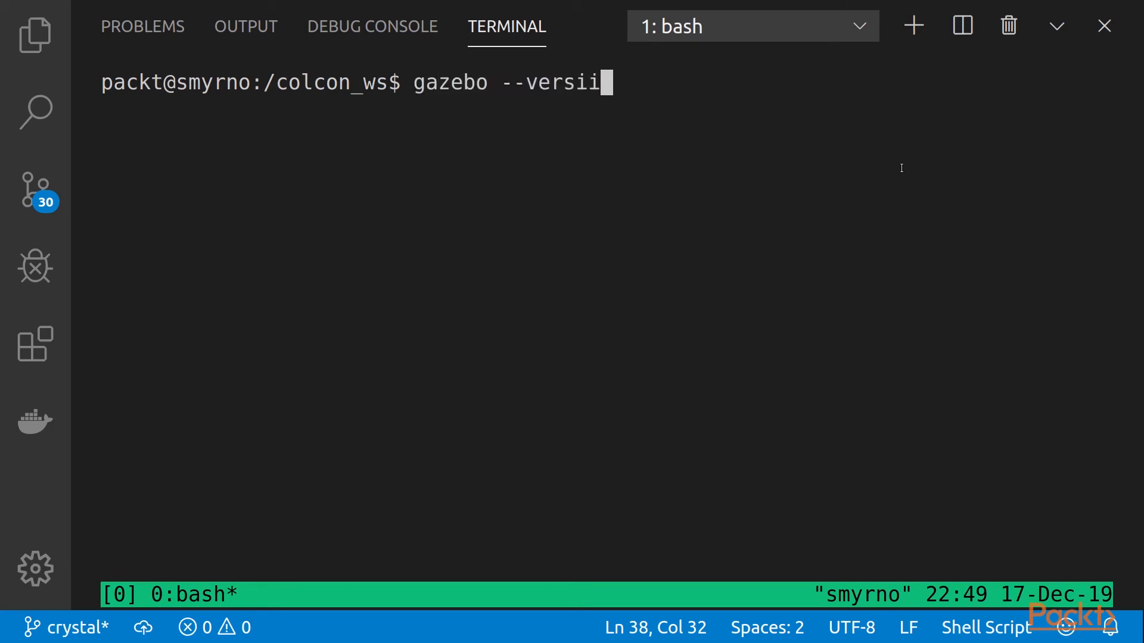
pyautogui.write('on')
pyautogui.press('Enter')
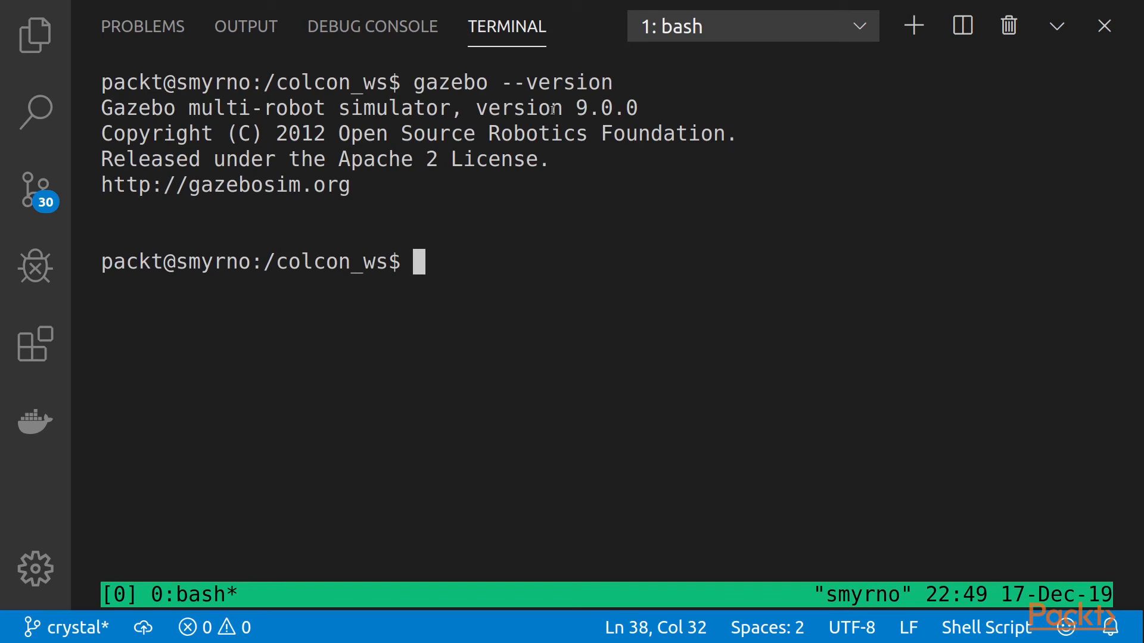
pyautogui.write('gazebo --ve')
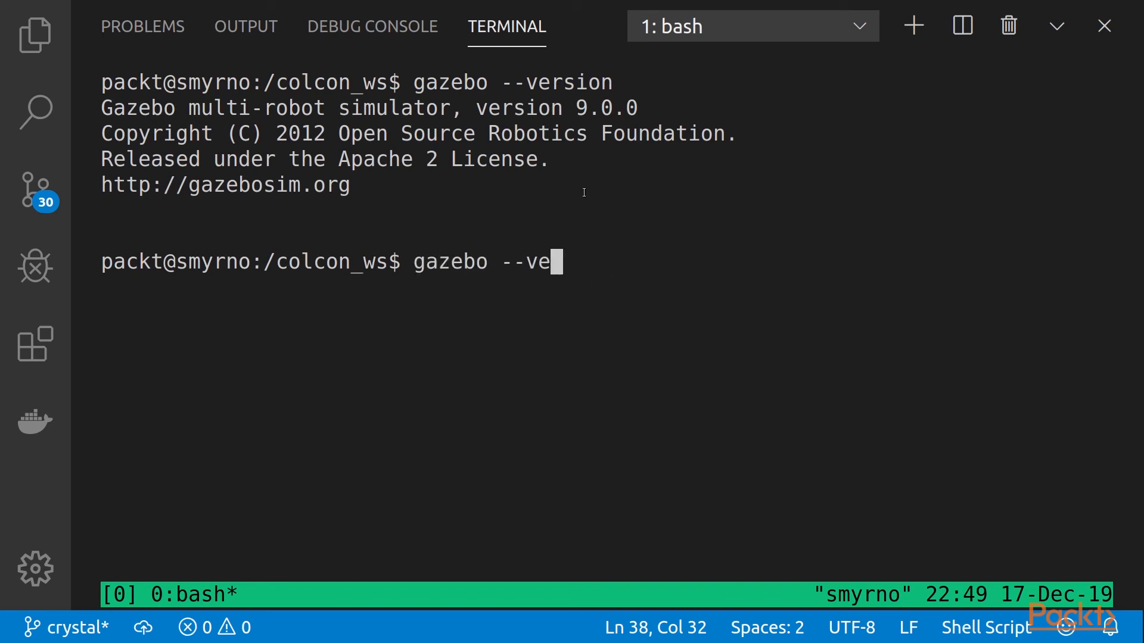
pyautogui.press('Backspace')
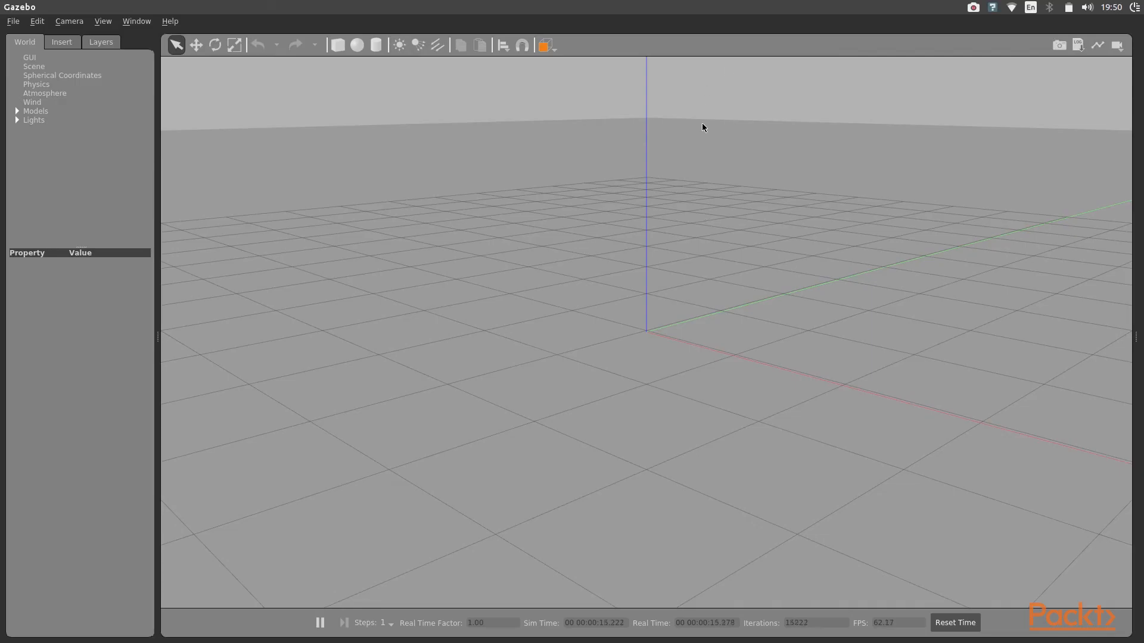
pyautogui.moveTo(262, 140)
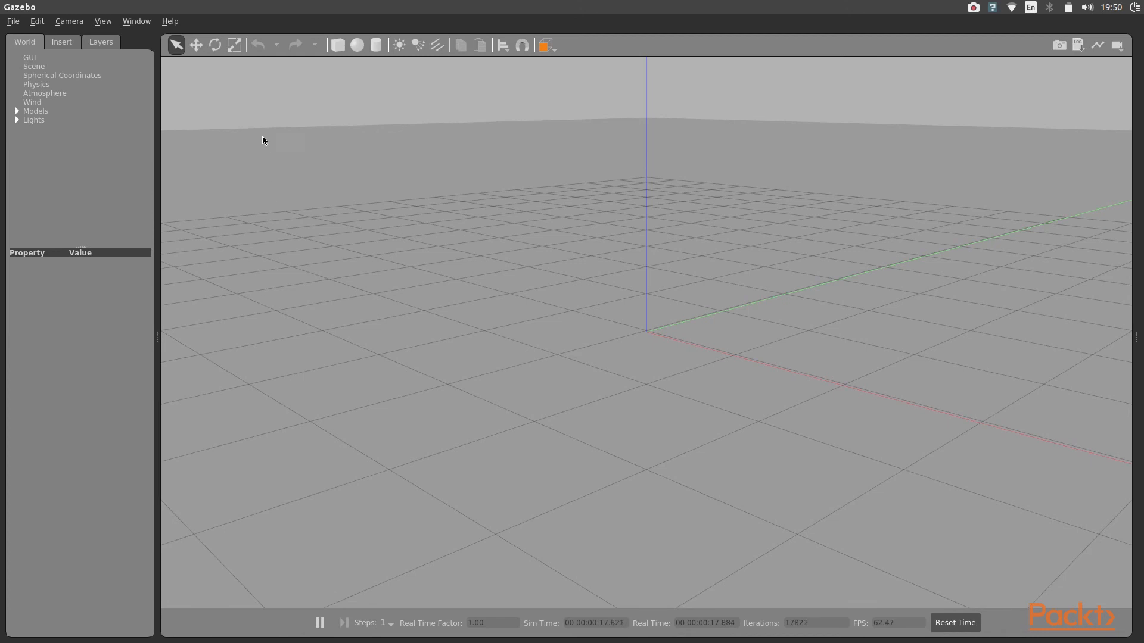
pyautogui.moveTo(157, 344)
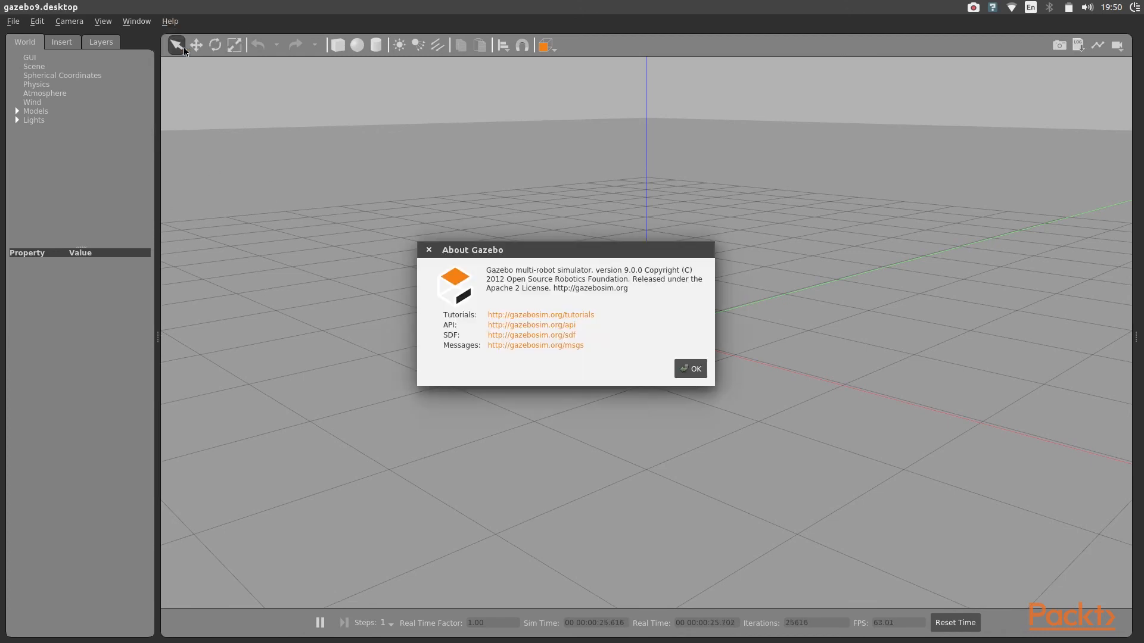
pyautogui.moveTo(619, 293)
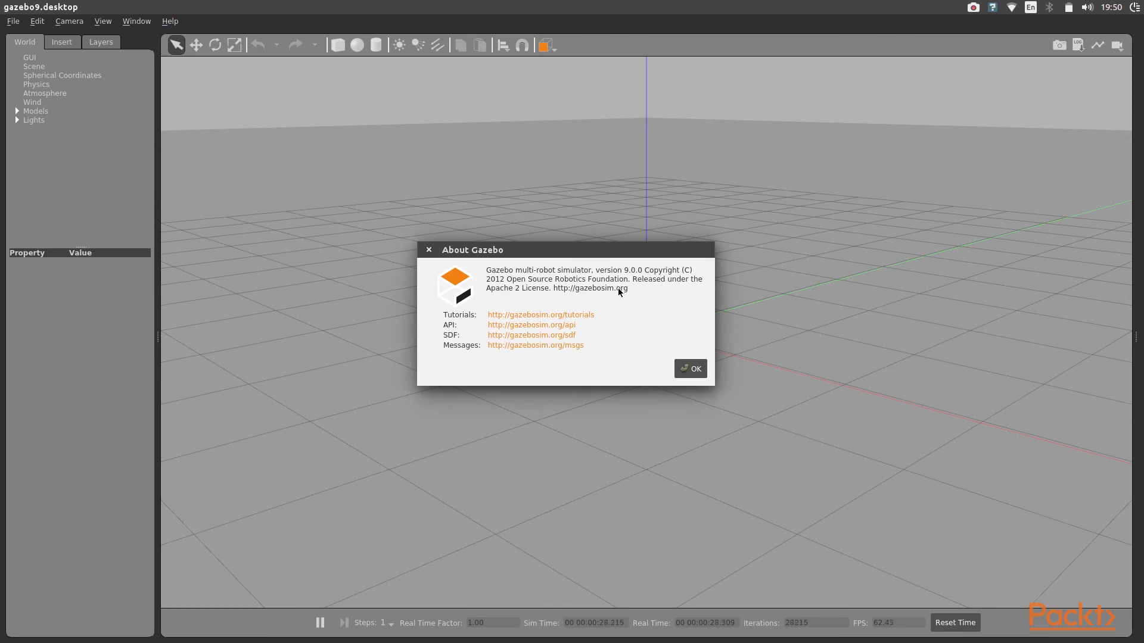